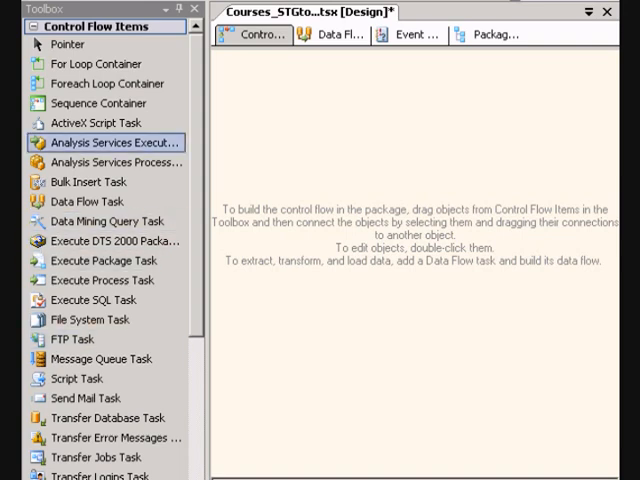
Add a Data Flow Task to the Control Flow and enter its data flow
{"action": "scroll", "scroll_direction": "down", "scroll_amount": 3}
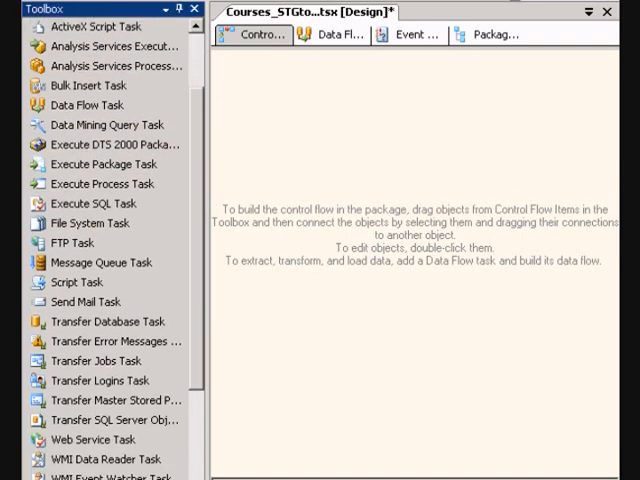
{"action": "scroll", "scroll_direction": "up", "scroll_amount": 3}
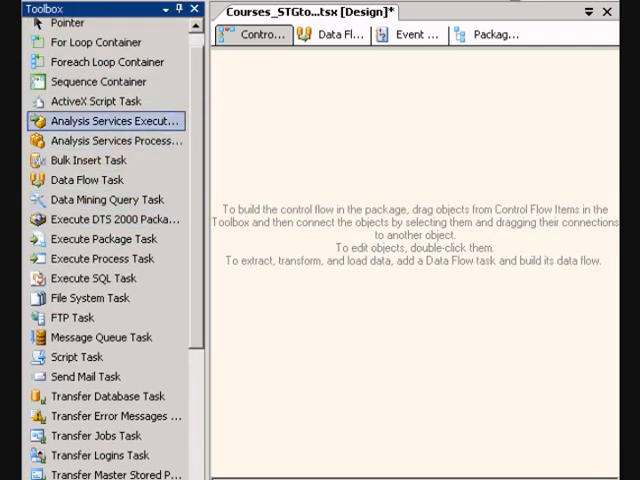
{"action": "left_click_drag", "start_coordinate": [88, 180], "coordinate": [440, 204]}
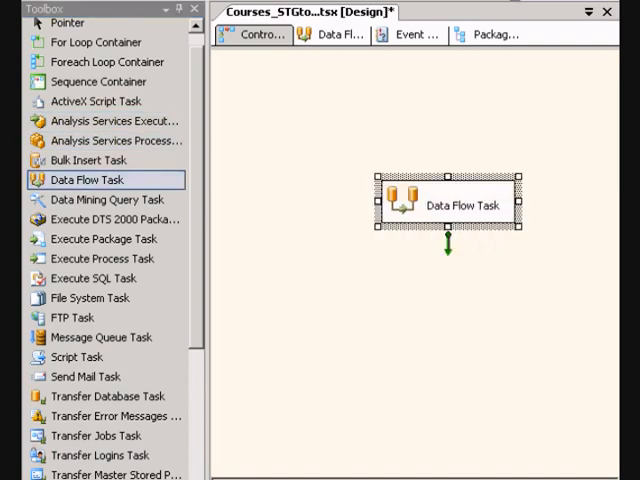
{"action": "double_click", "coordinate": [452, 204]}
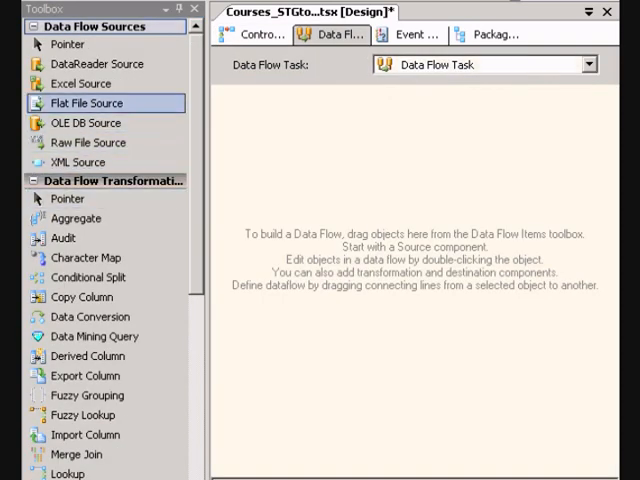
Add an OLE DB Source to the data flow and bring up its editor
{"action": "left_click_drag", "start_coordinate": [86, 122], "coordinate": [452, 152]}
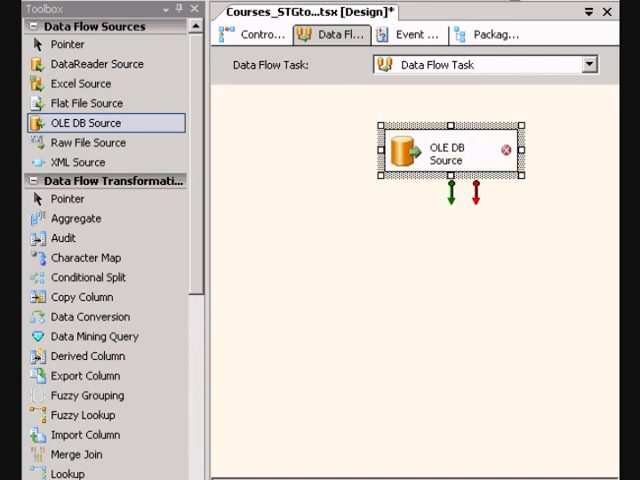
{"action": "double_click", "coordinate": [450, 156]}
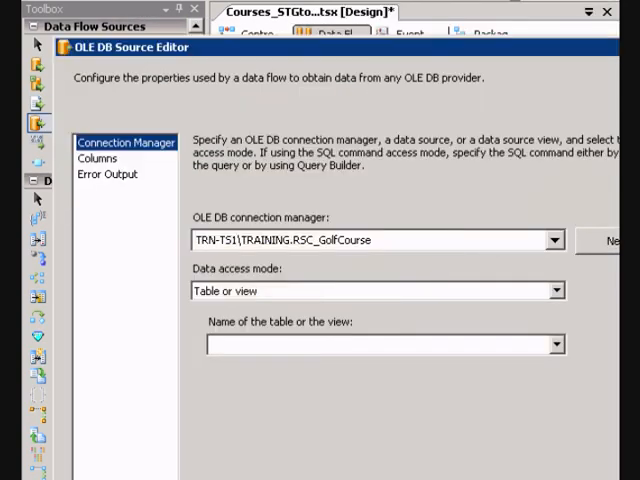
Choose the Courses table as the source and switch data access mode to SQL command
{"action": "left_click", "coordinate": [556, 344]}
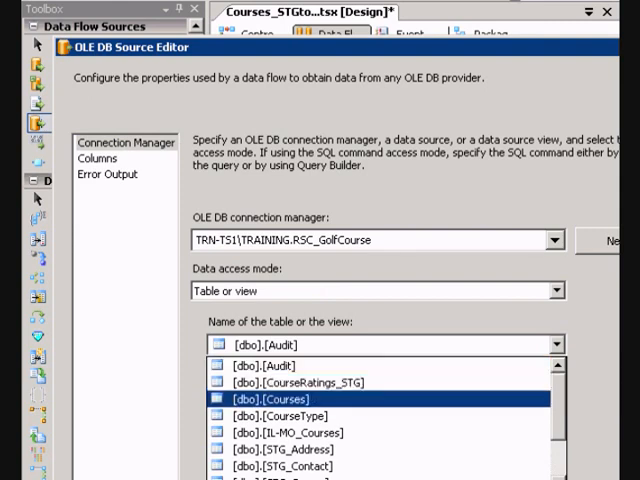
{"action": "left_click", "coordinate": [276, 400]}
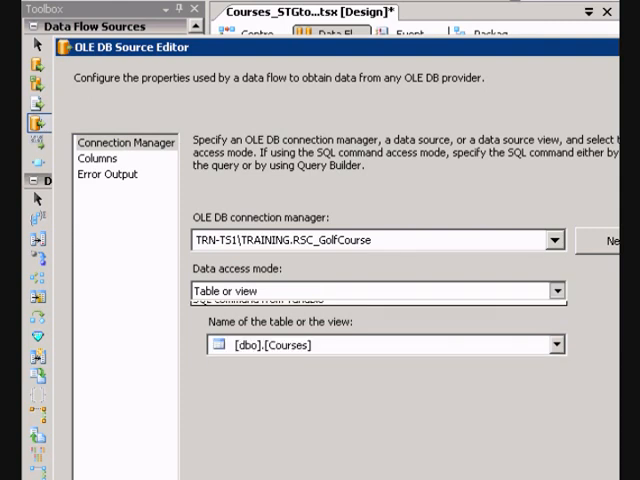
{"action": "left_click", "coordinate": [556, 290]}
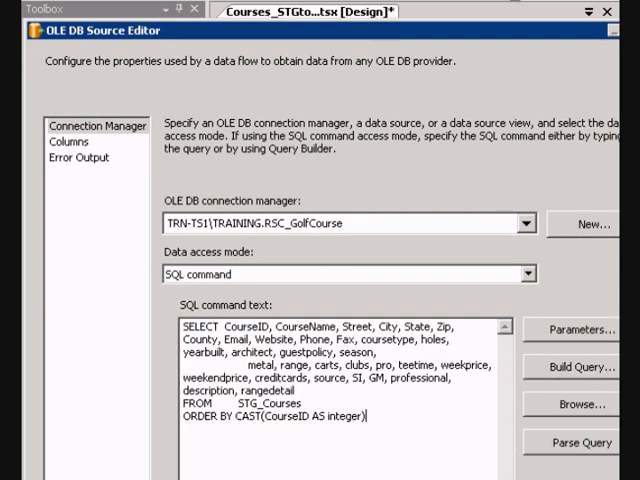
Trim the SELECT to CourseID, Street, City, State, Zip plus latitude, longitude, accuracy and accept it
{"action": "double_click", "coordinate": [248, 326]}
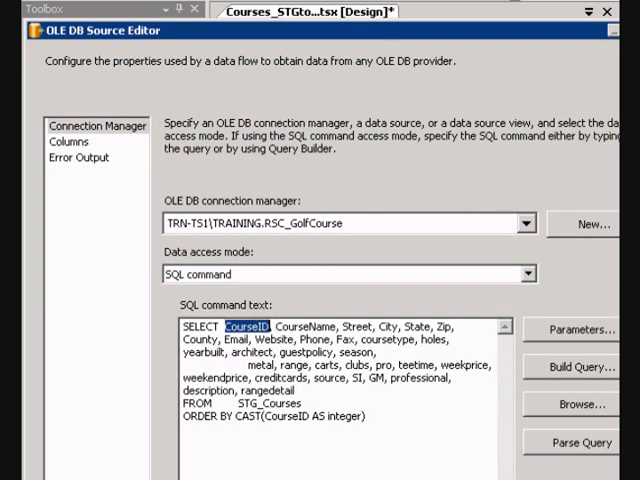
{"action": "double_click", "coordinate": [300, 326]}
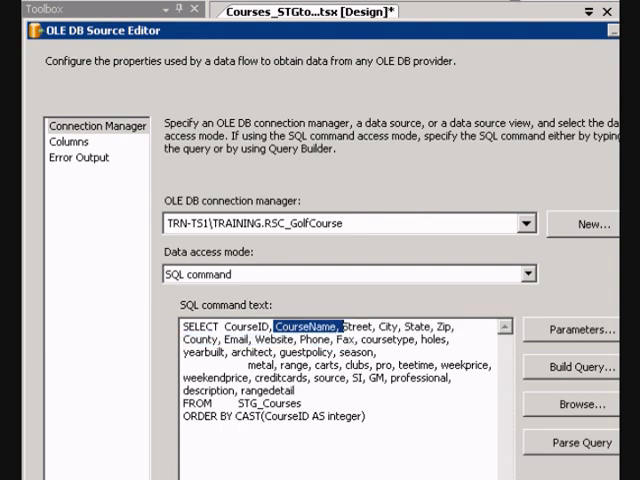
{"action": "key", "text": "Delete"}
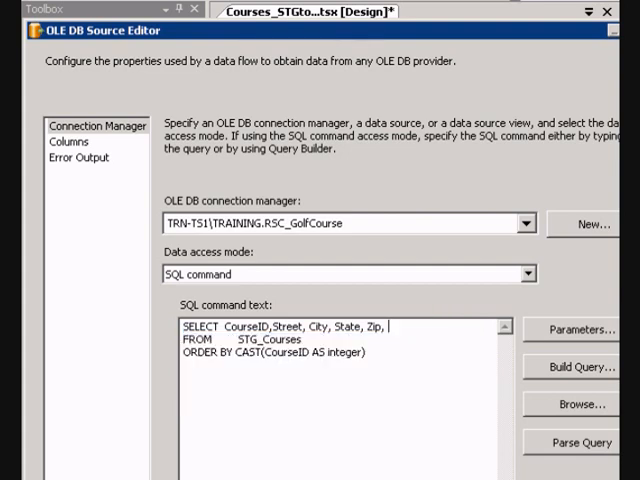
{"action": "type", "text": "lati"}
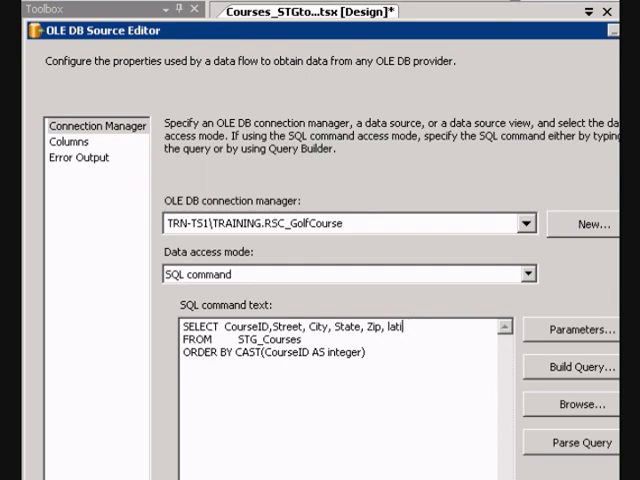
{"action": "type", "text": "tude,"}
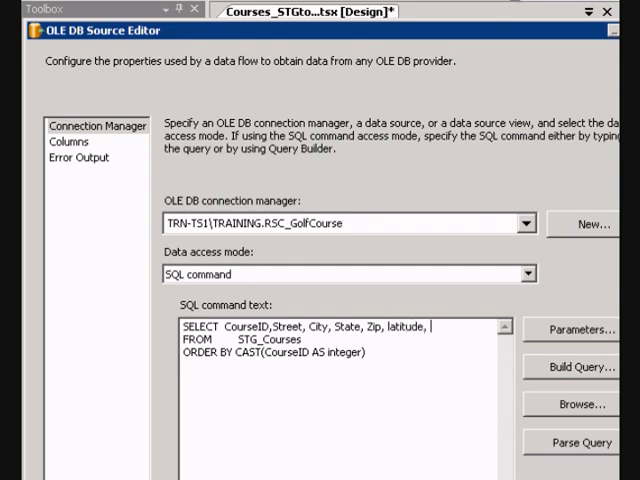
{"action": "type", "text": "longitude,"}
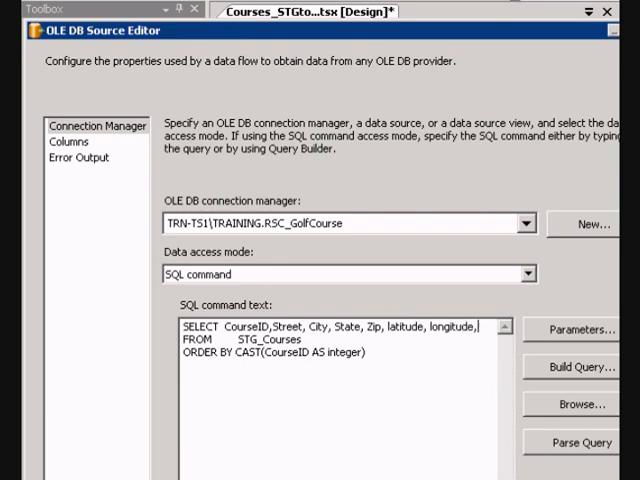
{"action": "type", "text": "accuracy"}
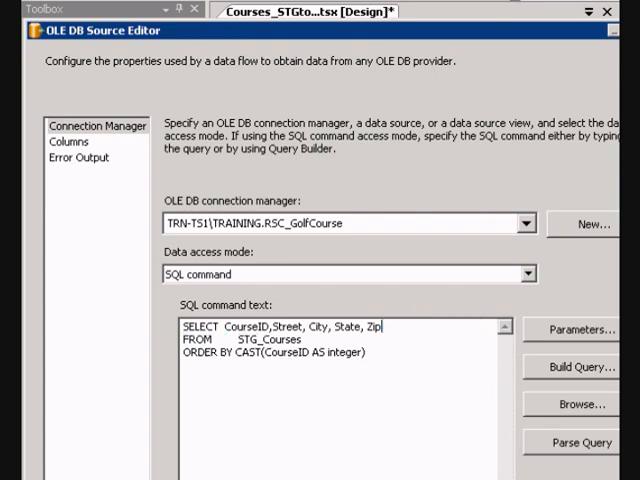
{"action": "left_click", "coordinate": [68, 140]}
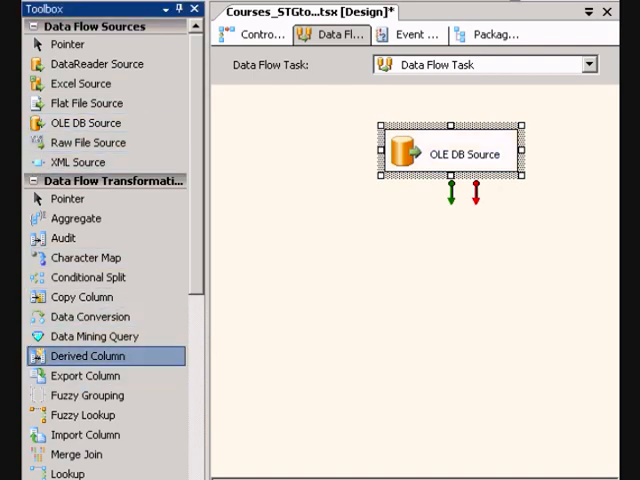
Add a Derived Column after the source defining new lat, lon and acc columns
{"action": "left_click_drag", "start_coordinate": [88, 356], "coordinate": [504, 262]}
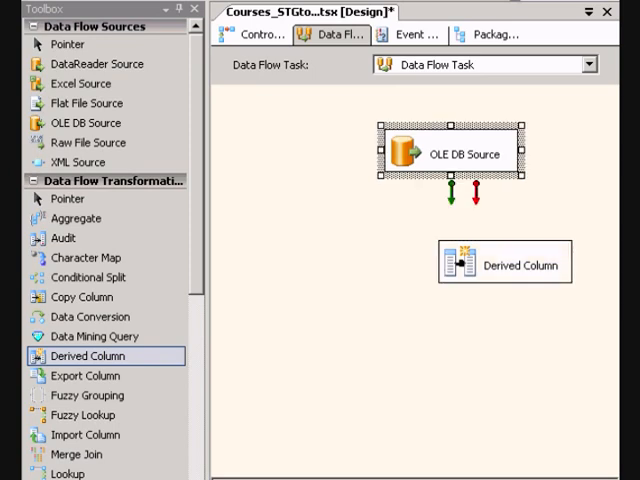
{"action": "double_click", "coordinate": [504, 262]}
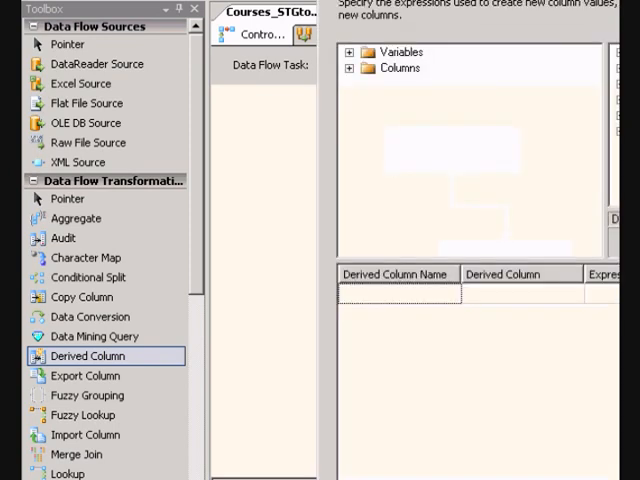
{"action": "type", "text": "lat"}
{"action": "type", "text": "lon"}
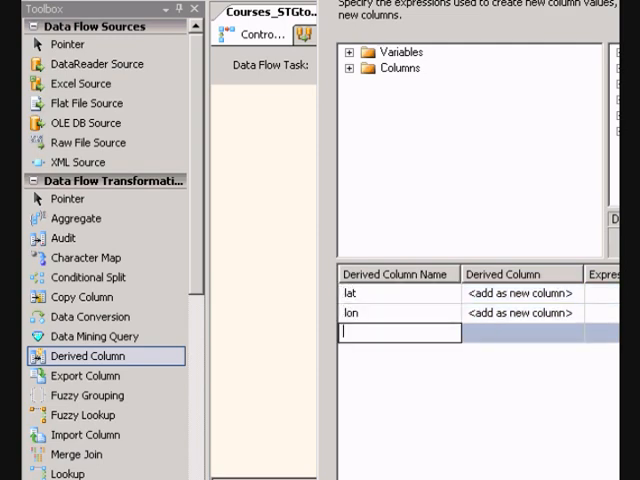
{"action": "type", "text": "acc"}
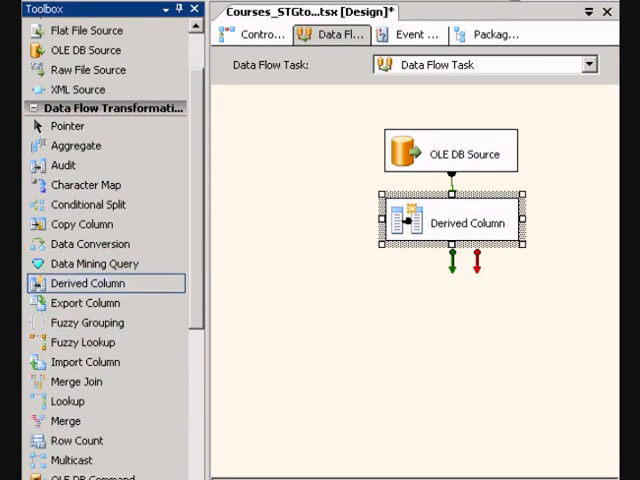
Place an OLE DB Destination below the Script Component in the data flow
{"action": "scroll", "scroll_direction": "down", "scroll_amount": 3}
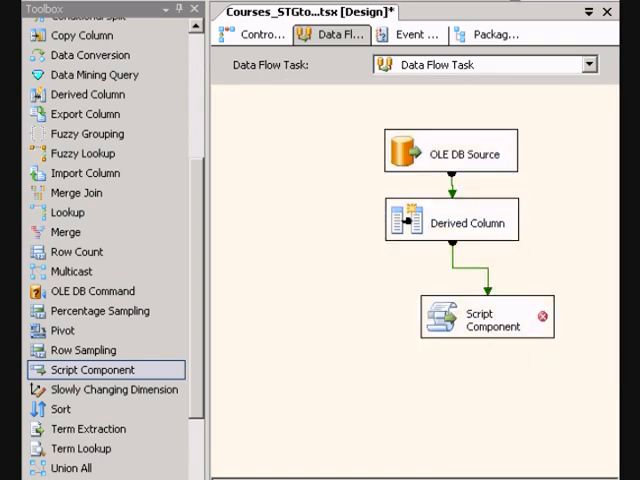
{"action": "scroll", "scroll_direction": "down", "scroll_amount": 3}
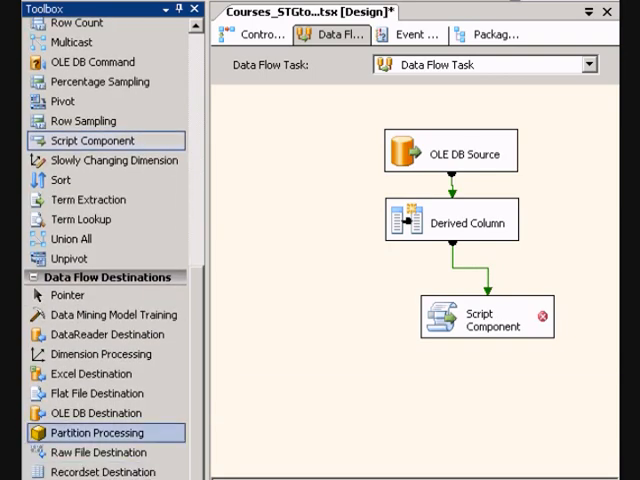
{"action": "left_click", "coordinate": [98, 412]}
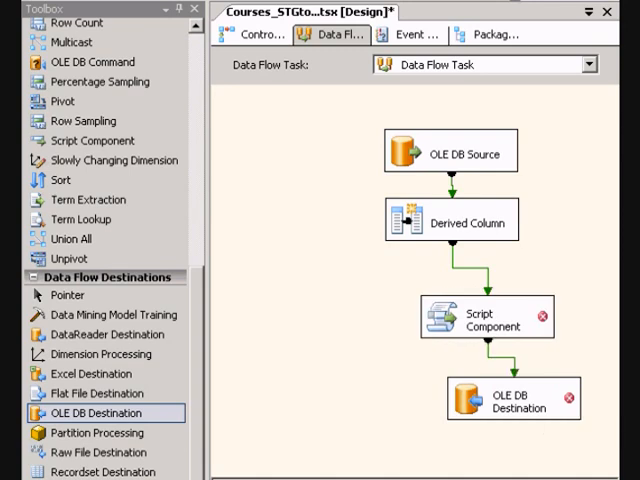
Include all address and coordinate columns as Script Component inputs
{"action": "double_click", "coordinate": [486, 320]}
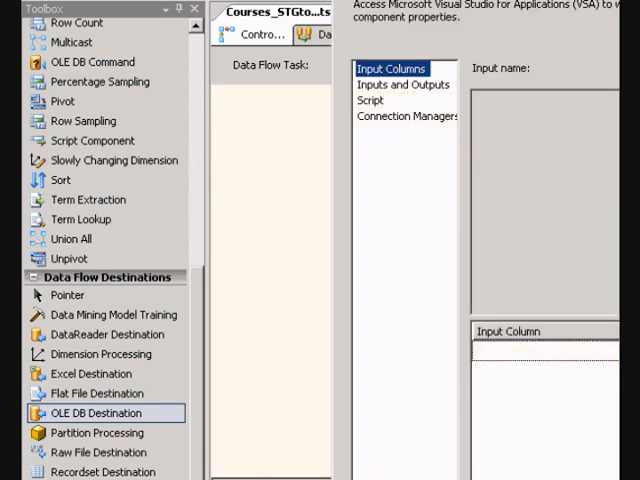
{"action": "left_click", "coordinate": [404, 84]}
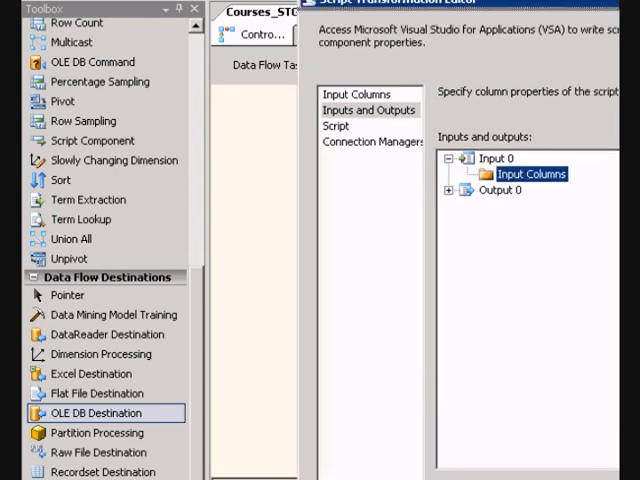
{"action": "left_click", "coordinate": [360, 92]}
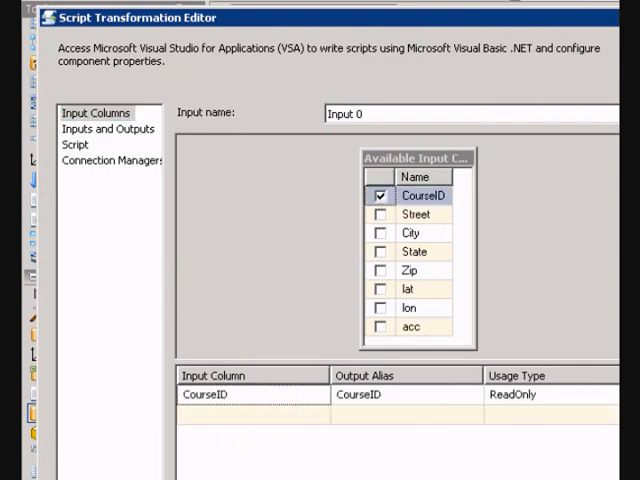
{"action": "left_click", "coordinate": [380, 270]}
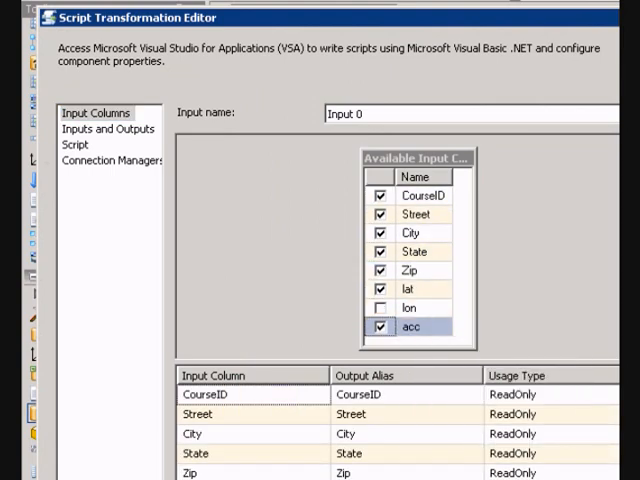
{"action": "left_click", "coordinate": [380, 308]}
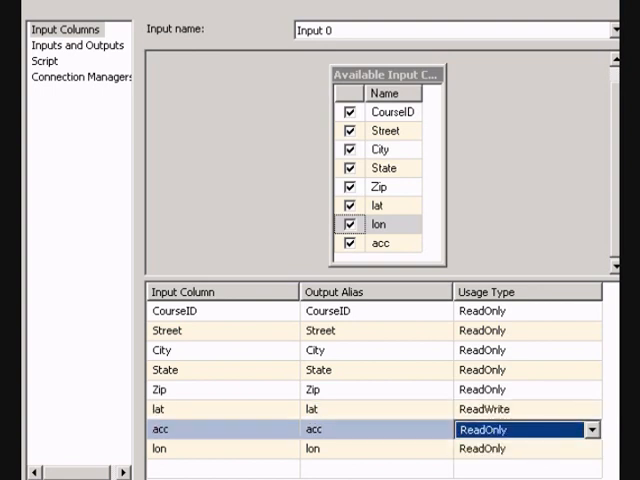
Set lat, lon and acc to ReadWrite, review Inputs and Outputs, and enter Design Script
{"action": "left_click", "coordinate": [520, 428]}
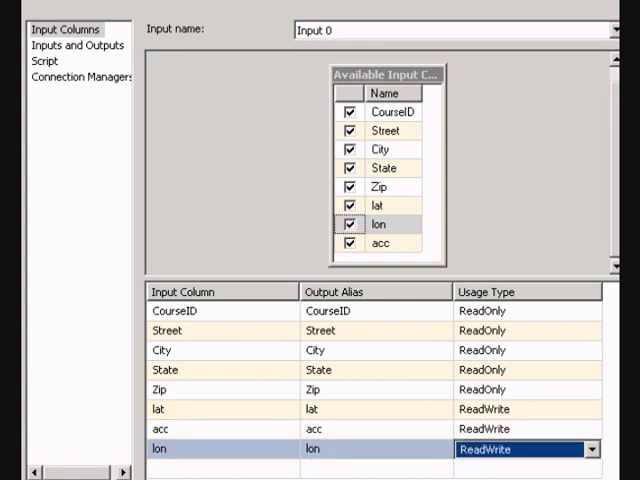
{"action": "left_click", "coordinate": [76, 44]}
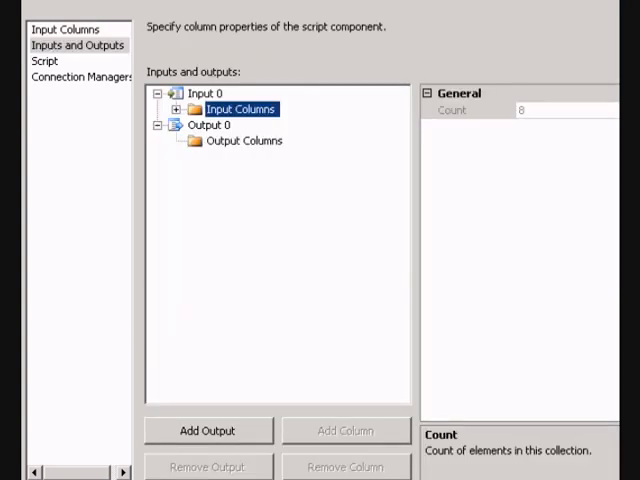
{"action": "left_click", "coordinate": [176, 108]}
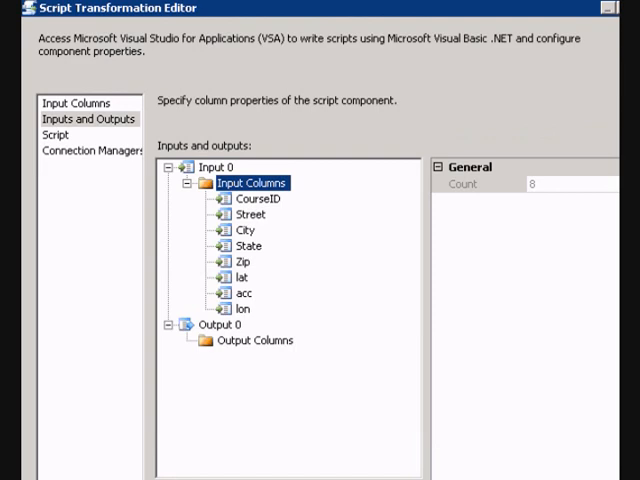
{"action": "left_click", "coordinate": [56, 136]}
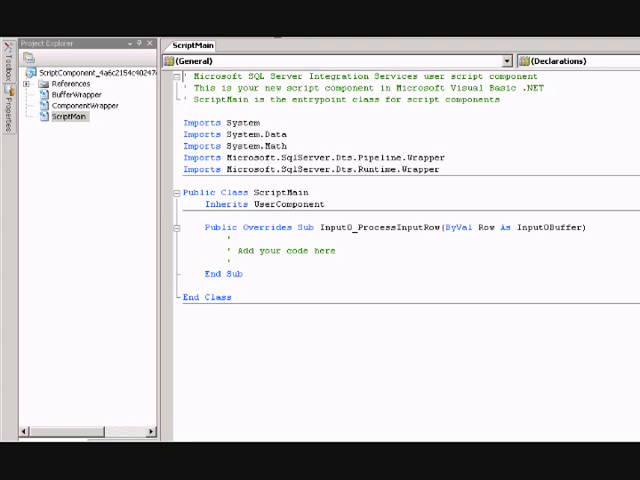
Add a System.Web reference to the script project
{"action": "right_click", "coordinate": [66, 116]}
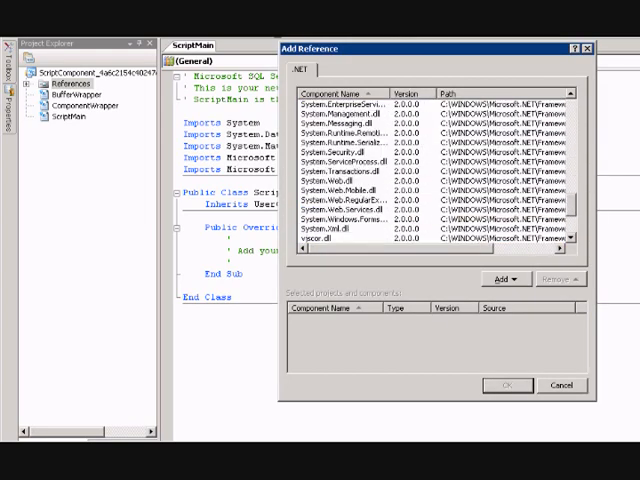
{"action": "scroll", "scroll_direction": "down", "scroll_amount": 3}
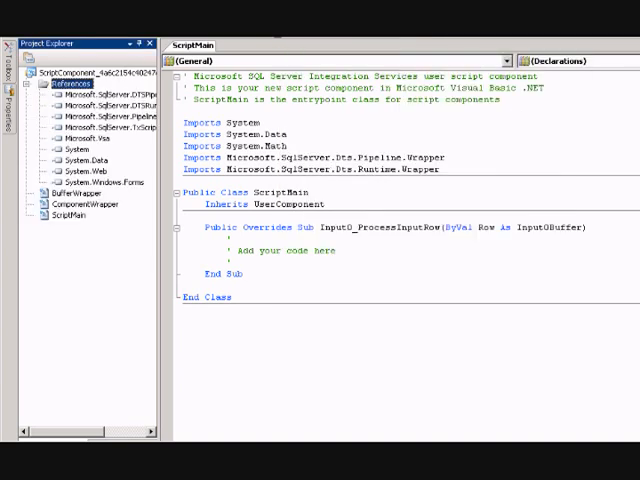
Add a new empty Class1 class file to the project
{"action": "right_click", "coordinate": [70, 54]}
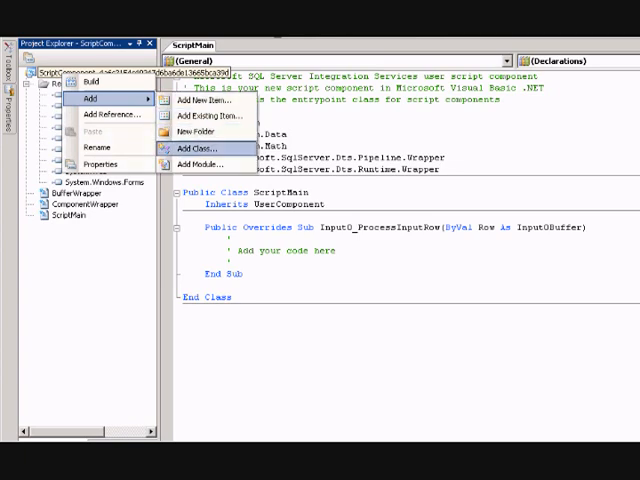
{"action": "left_click", "coordinate": [196, 148]}
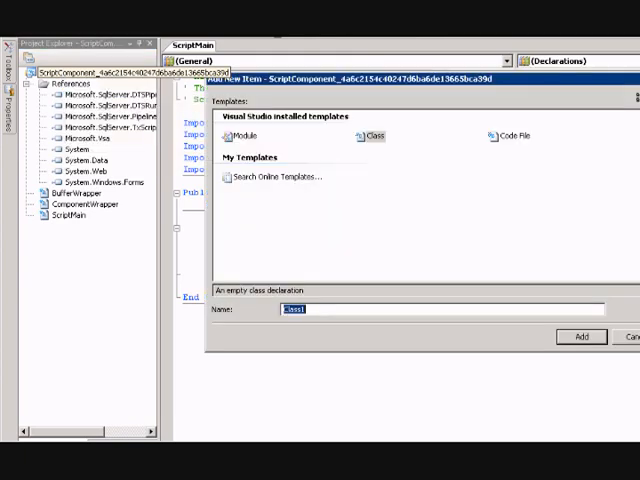
{"action": "left_click", "coordinate": [580, 336]}
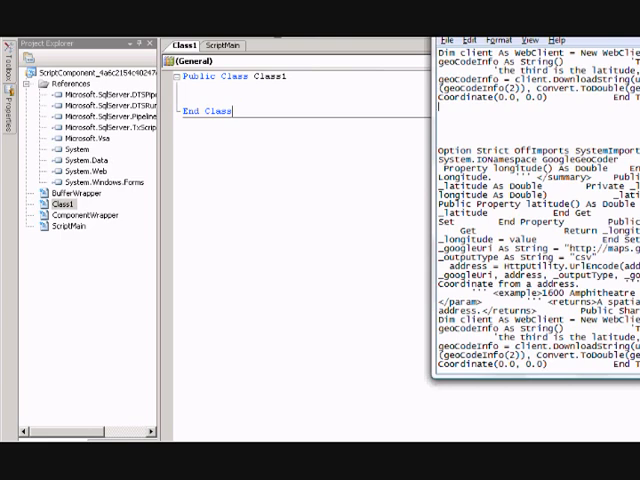
Paste the GoogleGeoCoder code into the class, name it GoogleGeoCode, and return to ScriptMain
{"action": "scroll", "scroll_direction": "up", "scroll_amount": 3}
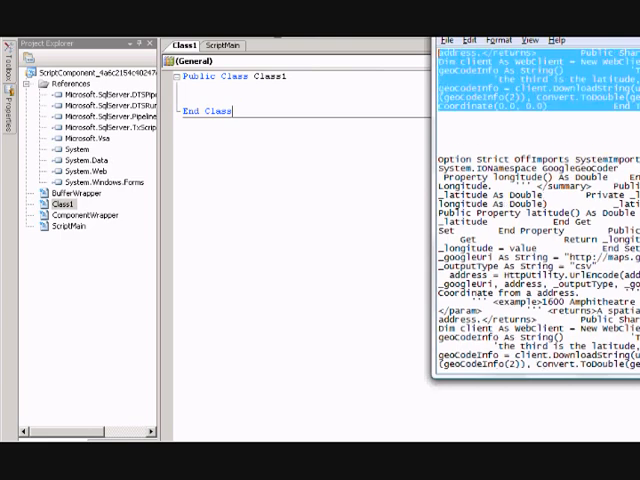
{"action": "scroll", "scroll_direction": "down", "scroll_amount": 3}
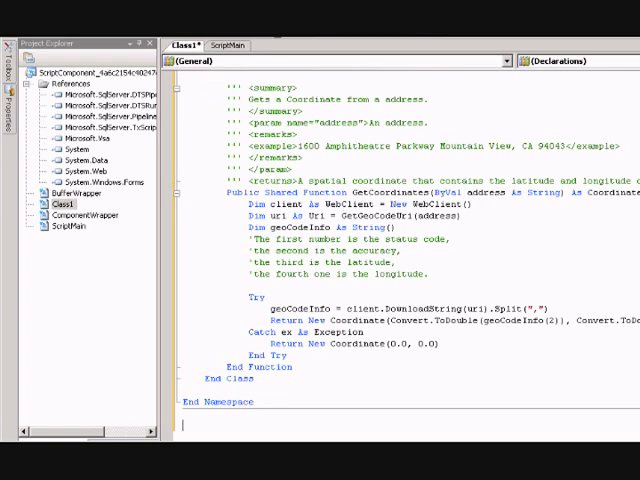
{"action": "scroll", "scroll_direction": "up", "scroll_amount": 3}
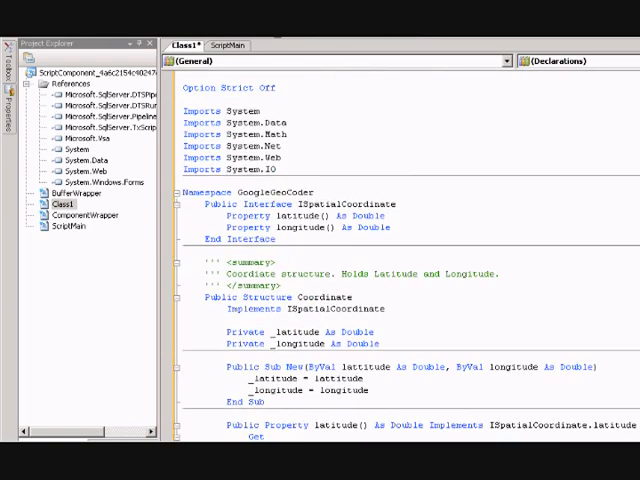
{"action": "scroll", "scroll_direction": "down", "scroll_amount": 3}
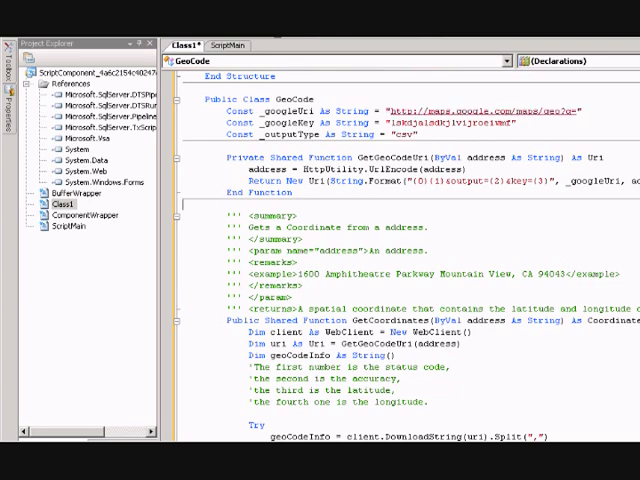
{"action": "mouse_move", "coordinate": [432, 180]}
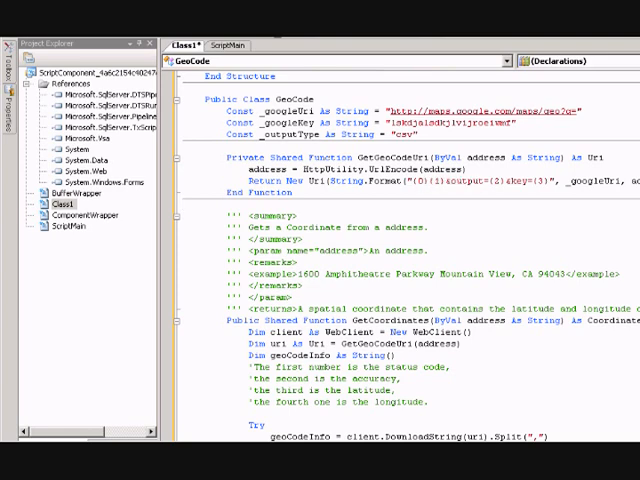
{"action": "scroll", "scroll_direction": "down", "scroll_amount": 3}
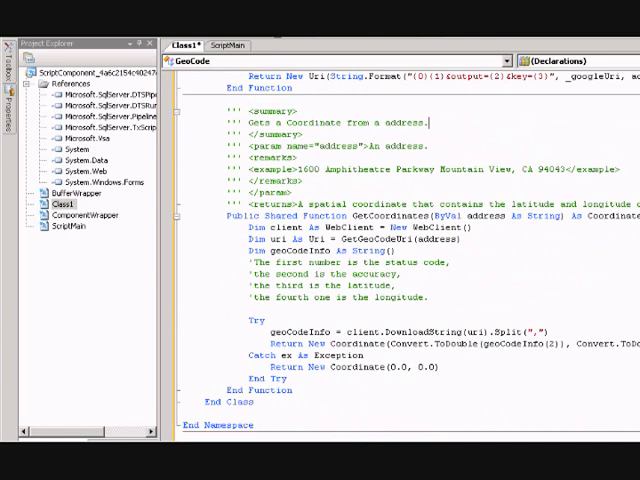
{"action": "scroll", "scroll_direction": "down", "scroll_amount": 3}
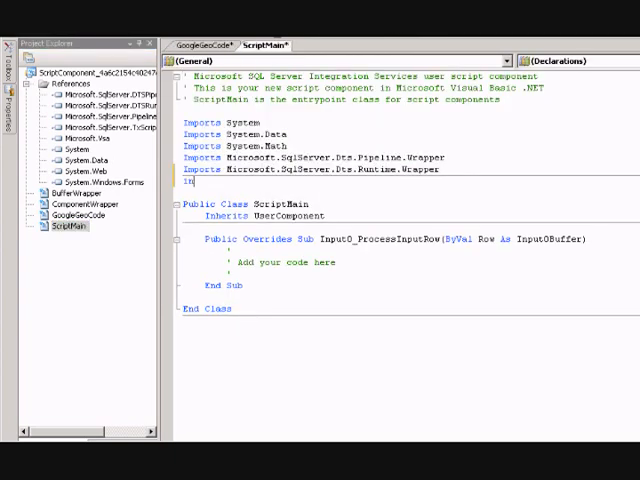
Append .GoogleGeoCoder to the Imports line in ScriptMain
{"action": "type", "text": "Imports ScriptComponent_4a6c2154c40247d6ba6de13665bca39d"}
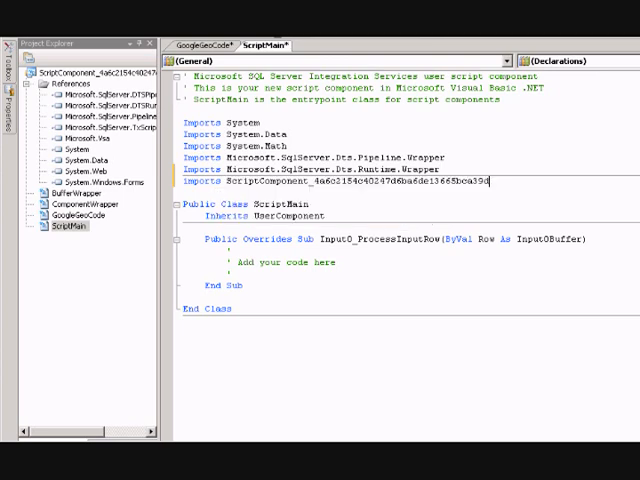
{"action": "type", "text": ".GoogleGeoCoder"}
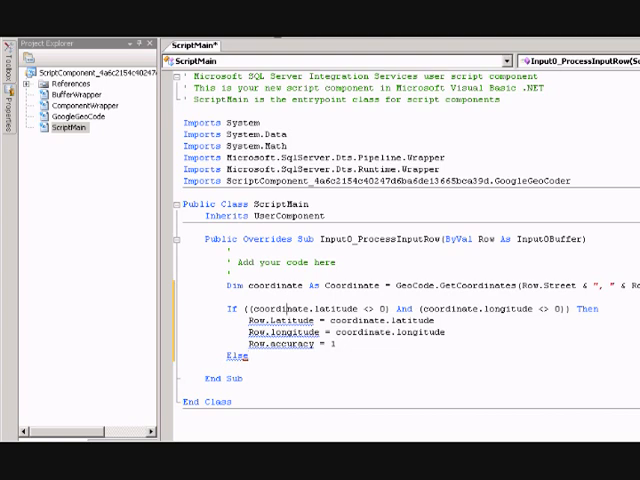
{"action": "double_click", "coordinate": [276, 284]}
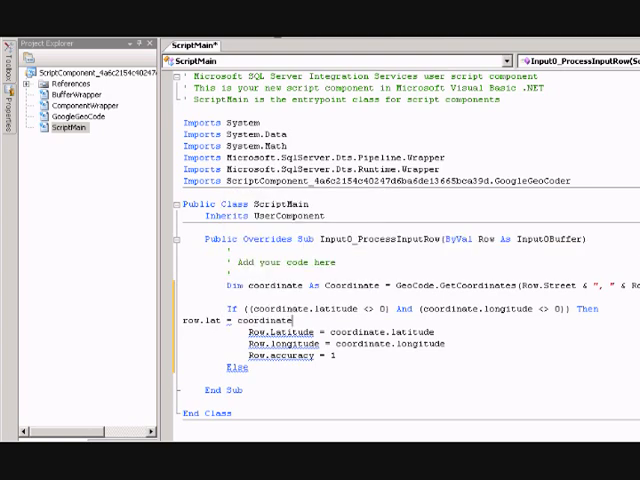
{"action": "type", "text": ".latitude"}
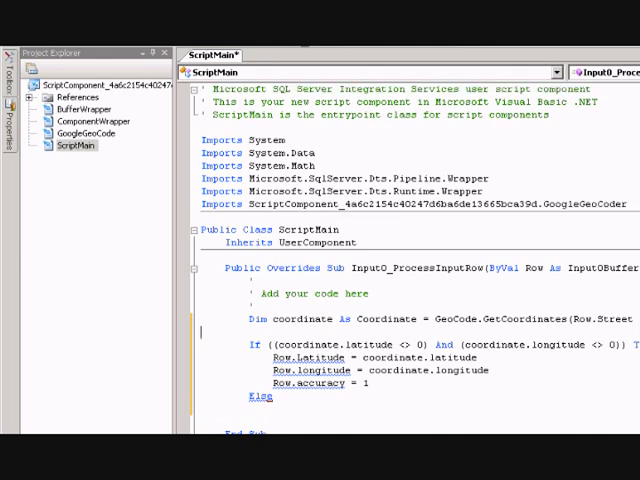
Paste nested GetCoordinates fallbacks using Row.City and Row.State under the Else branch
{"action": "scroll", "scroll_direction": "down", "scroll_amount": 3}
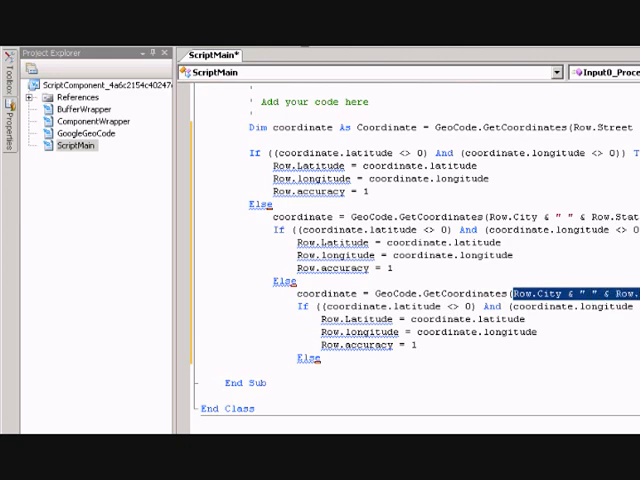
Change the third lookup to Row.Zip and number the fallback accuracy values 2, 3 and 4
{"action": "type", "text": "Row.Zip)"}
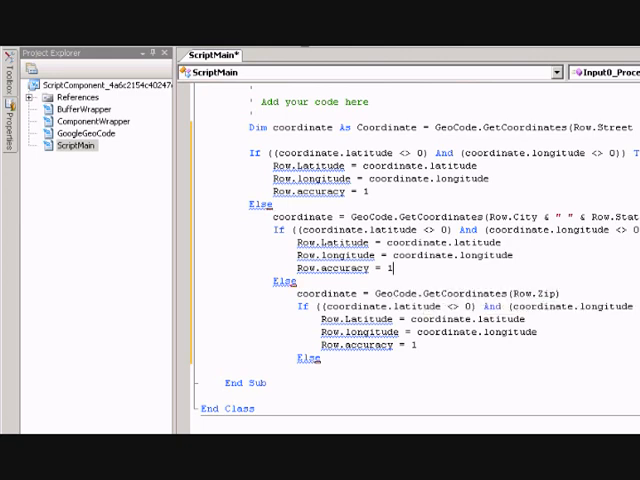
{"action": "type", "text": "2"}
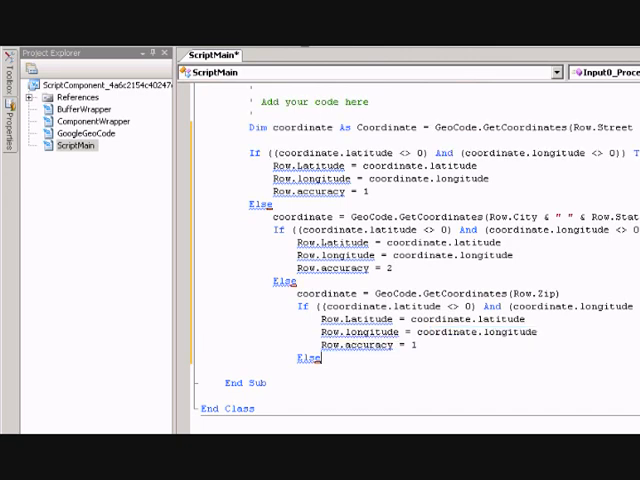
{"action": "type", "text": "3"}
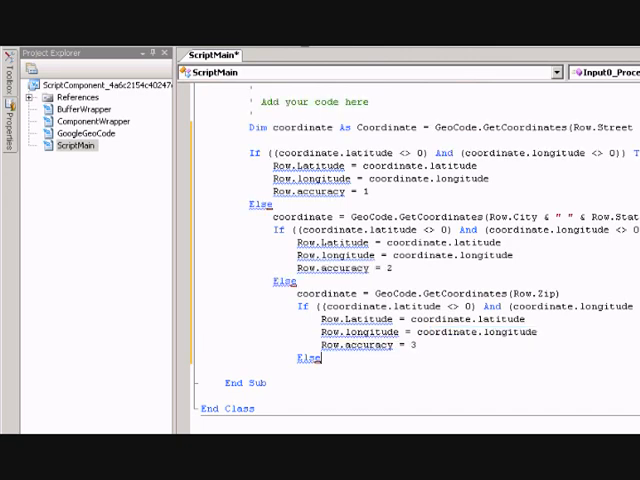
{"action": "scroll", "scroll_direction": "down", "scroll_amount": 3}
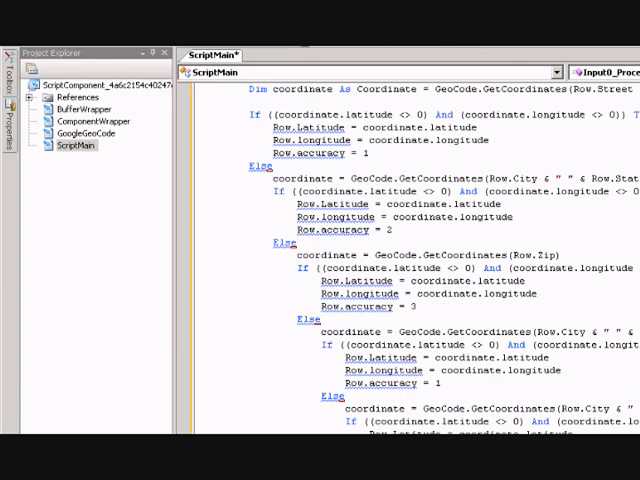
{"action": "scroll", "scroll_direction": "down", "scroll_amount": 3}
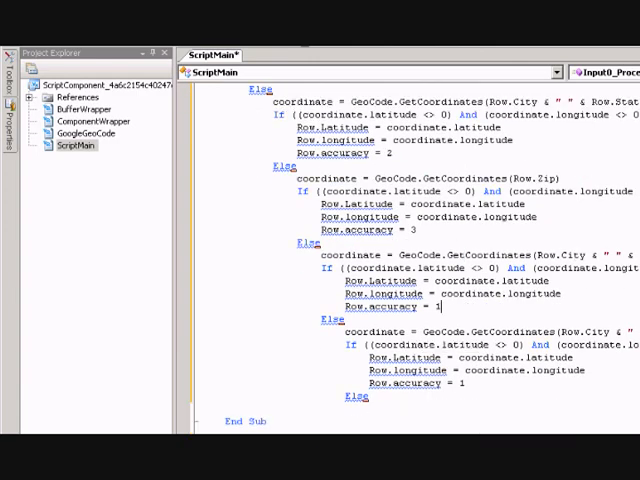
{"action": "key", "text": "backspace"}
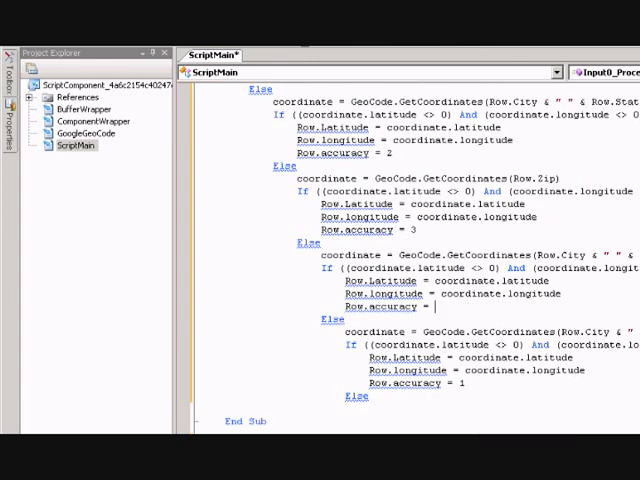
{"action": "type", "text": "4"}
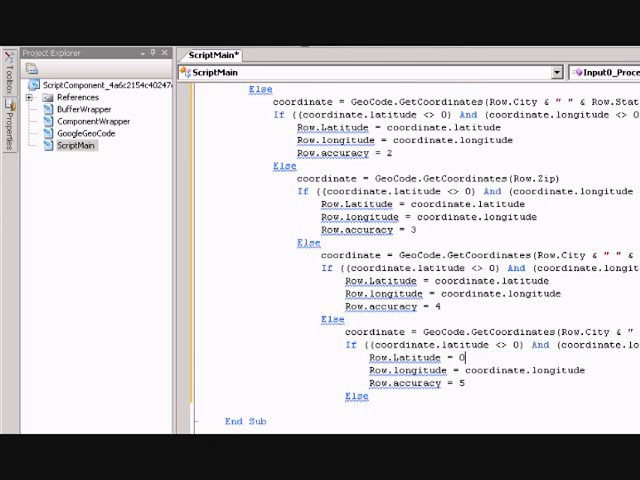
Make the final Else assign latitude and longitude 0 with accuracy 5
{"action": "type", "text": "0"}
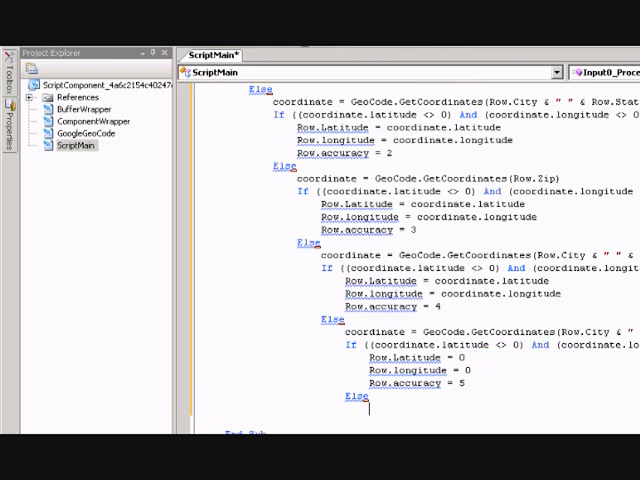
{"action": "scroll", "scroll_direction": "down", "scroll_amount": 3}
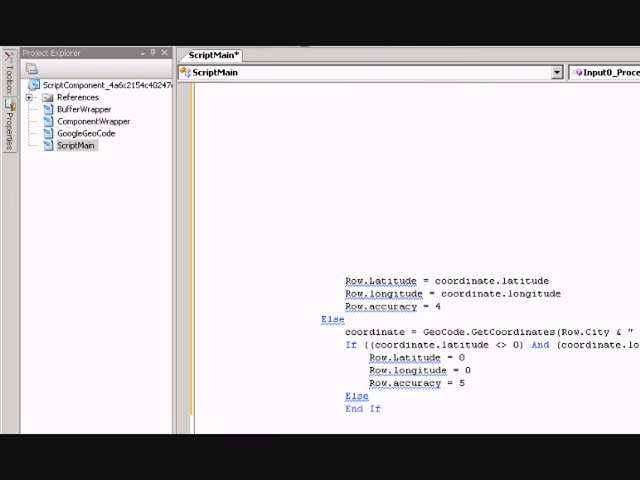
{"action": "scroll", "scroll_direction": "up", "scroll_amount": 3}
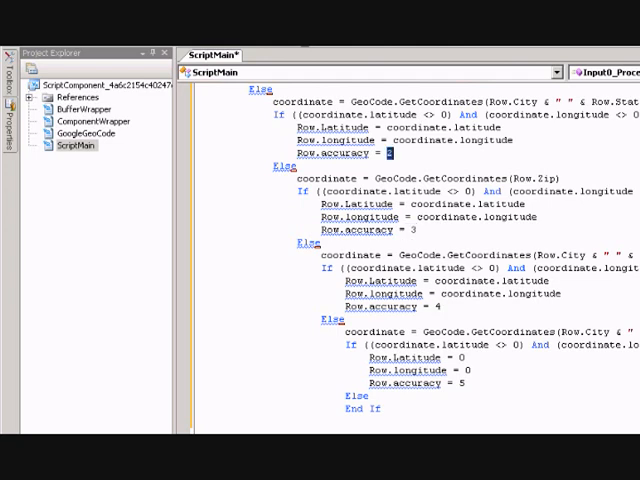
{"action": "scroll", "scroll_direction": "up", "scroll_amount": 3}
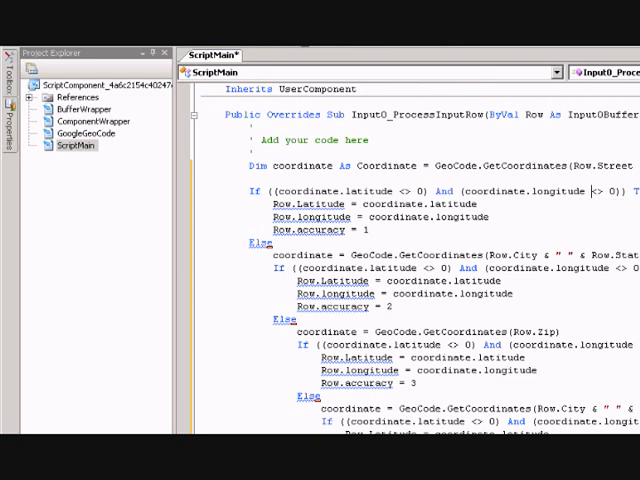
Scroll through the script before closing it back to the data flow
{"action": "scroll", "scroll_direction": "down", "scroll_amount": 3}
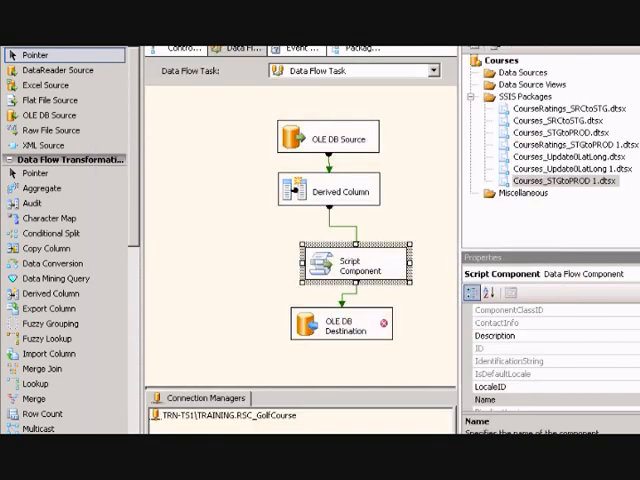
Target the OLE DB Destination at [dbo].[Courses], review its column mappings, and bring up the source's SQL command
{"action": "double_click", "coordinate": [340, 324]}
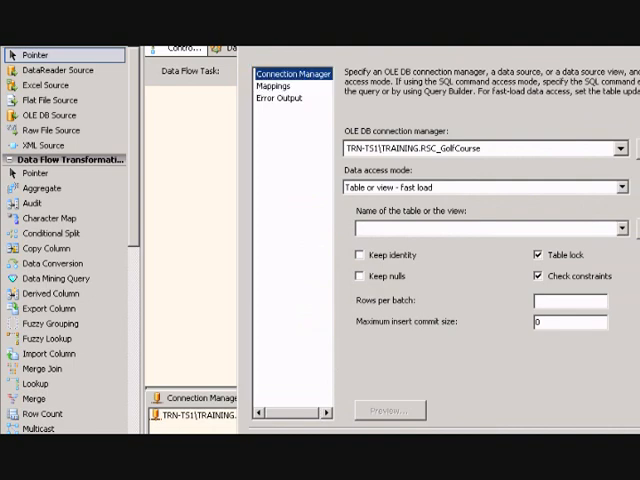
{"action": "left_click", "coordinate": [612, 224]}
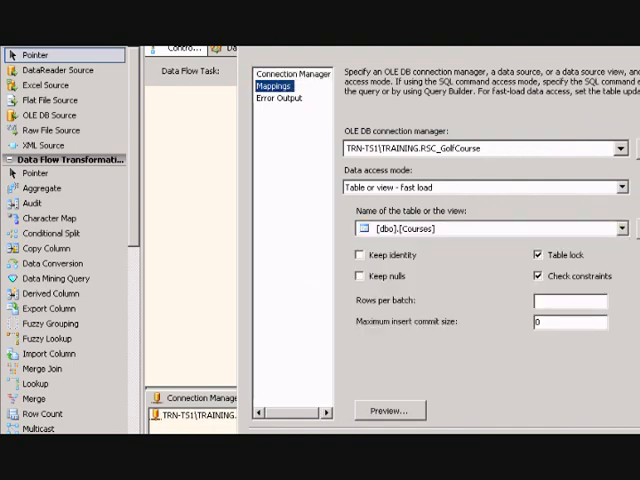
{"action": "left_click", "coordinate": [260, 84]}
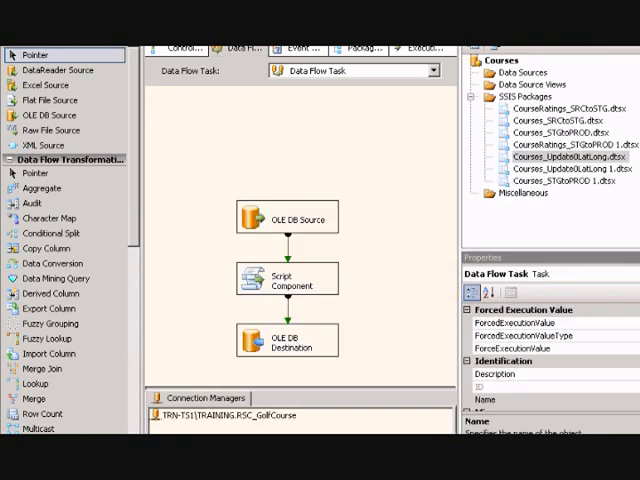
{"action": "double_click", "coordinate": [288, 216]}
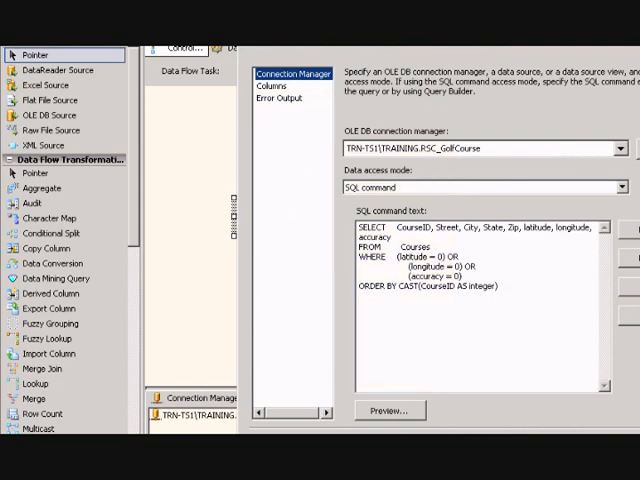